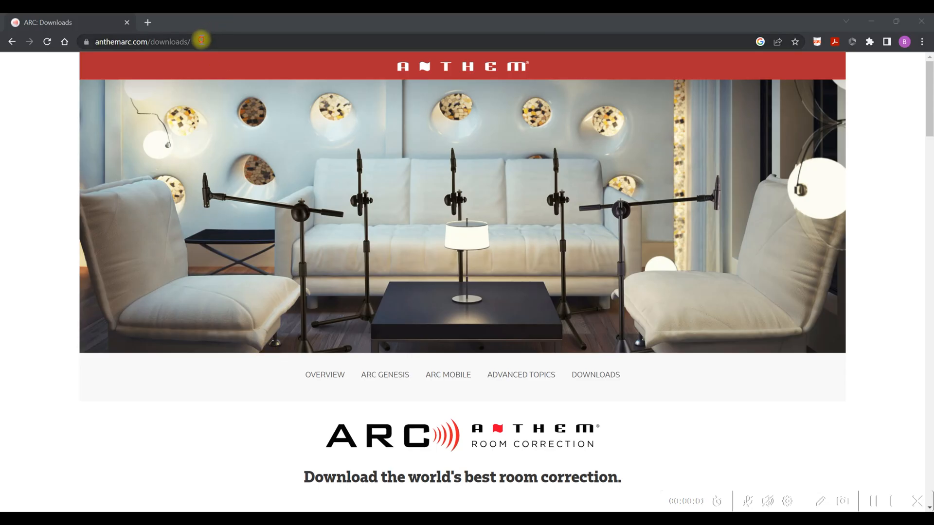
Step: Scroll the Anthem downloads page to the ARC Genesis Windows 64-bit v1.7.4 download
{"action": "left_click", "coordinate": [149, 42]}
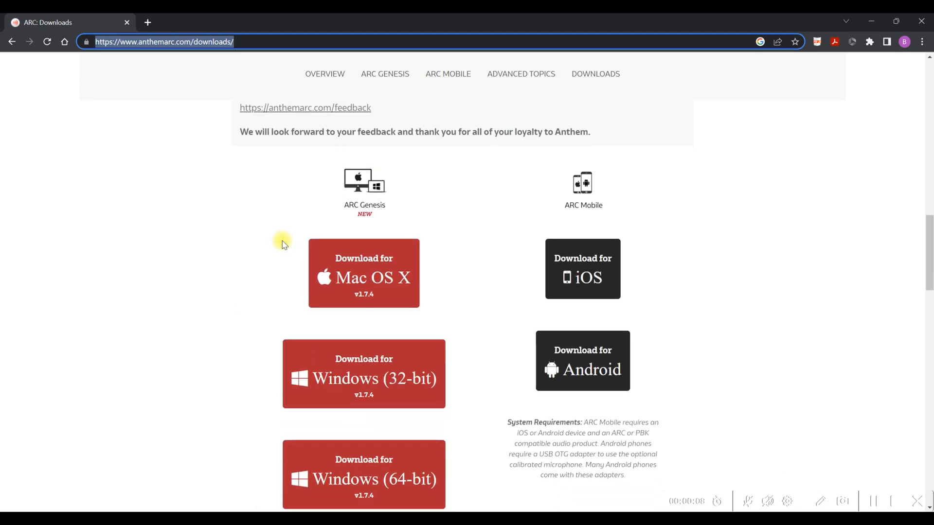
{"action": "scroll", "scroll_direction": "down", "scroll_amount": 3}
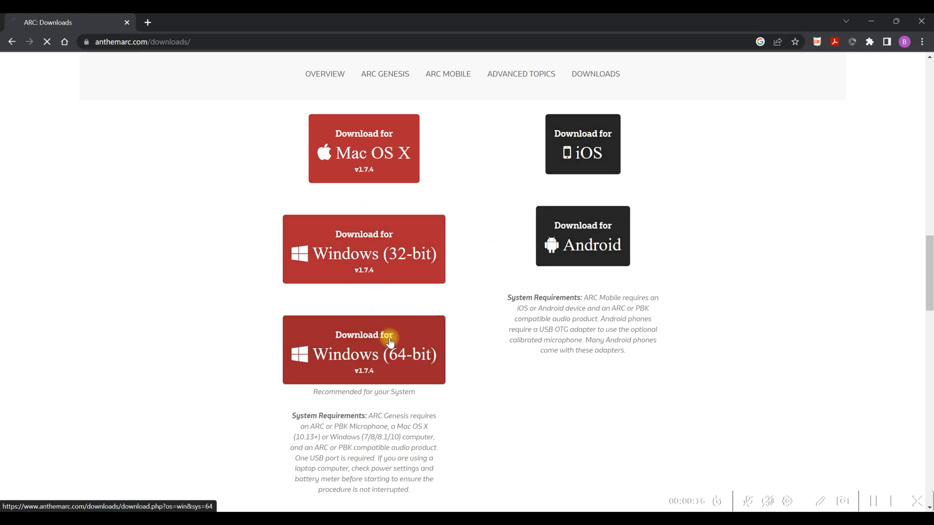
Step: Download the 64-bit installer into Desktop > Setup Files > arc_genesis_win64_v165_beta
{"action": "left_click", "coordinate": [364, 351]}
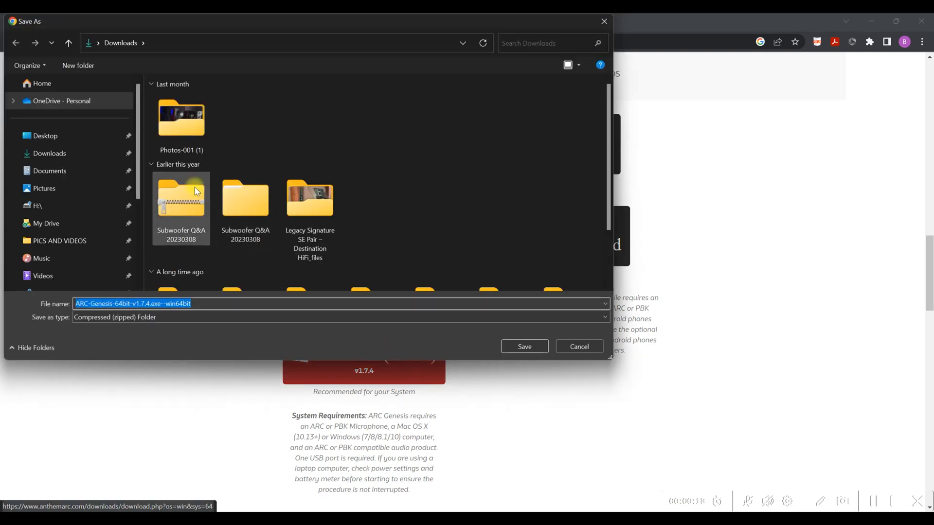
{"action": "left_click", "coordinate": [45, 136]}
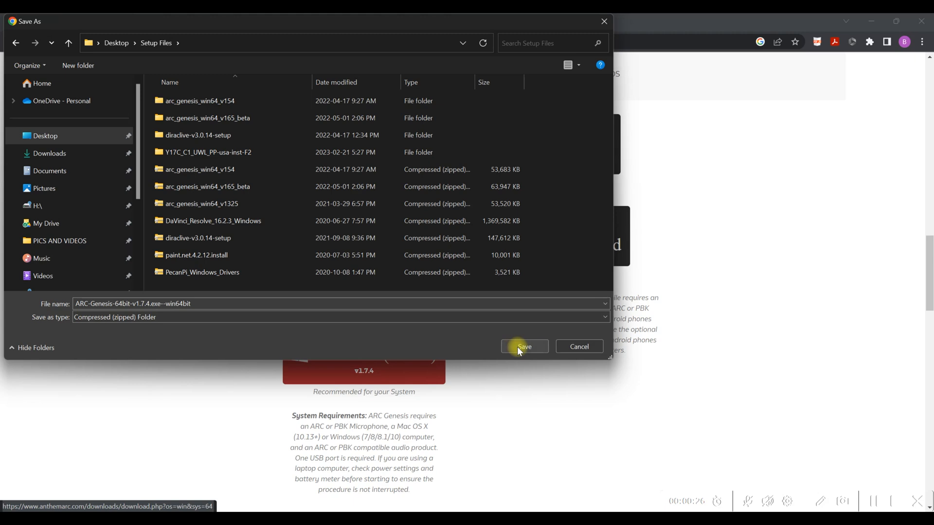
{"action": "left_click", "coordinate": [209, 117]}
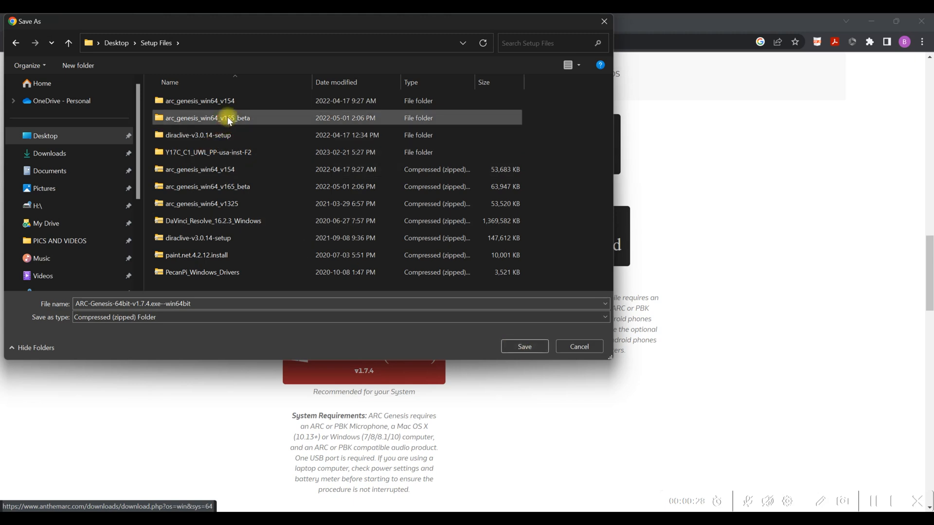
{"action": "double_click", "coordinate": [208, 117]}
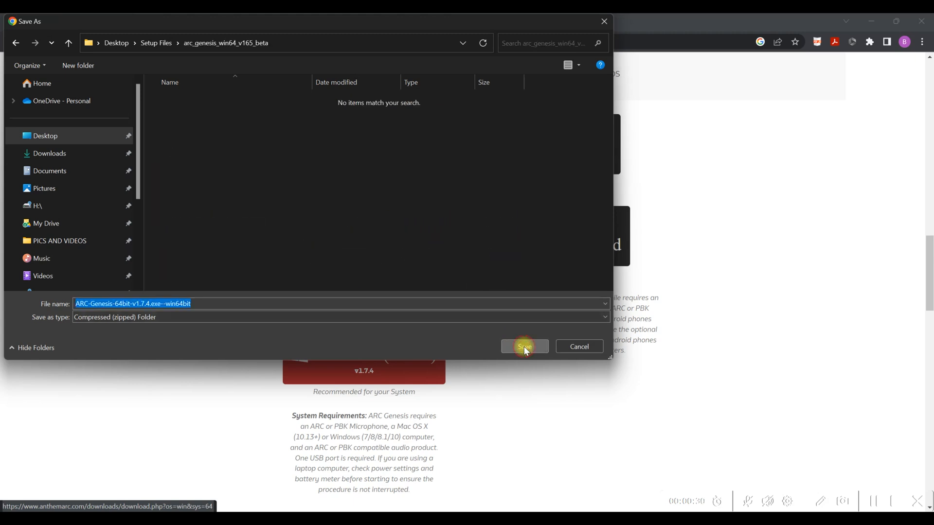
{"action": "left_click", "coordinate": [524, 347]}
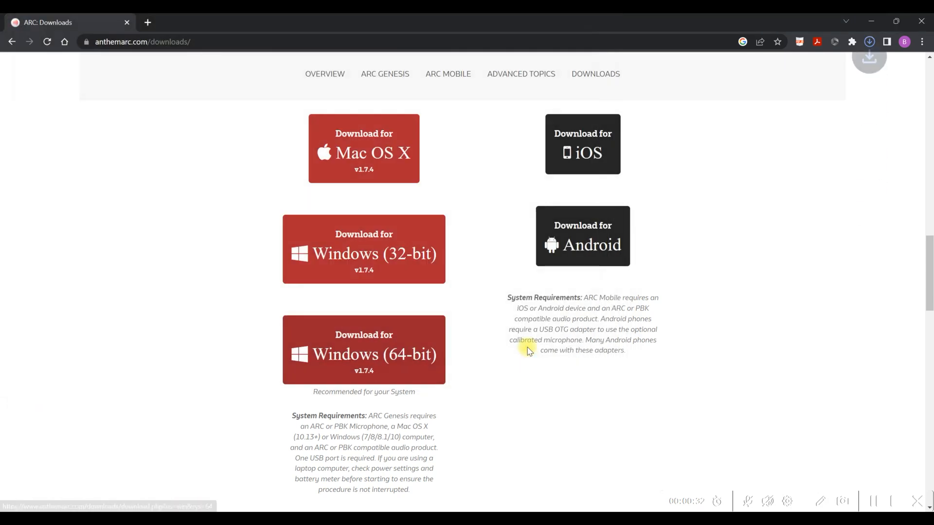
Step: Open the v1.7.4 zip archive inside the arc_genesis_win64_v165_beta folder
{"action": "left_click", "coordinate": [363, 350]}
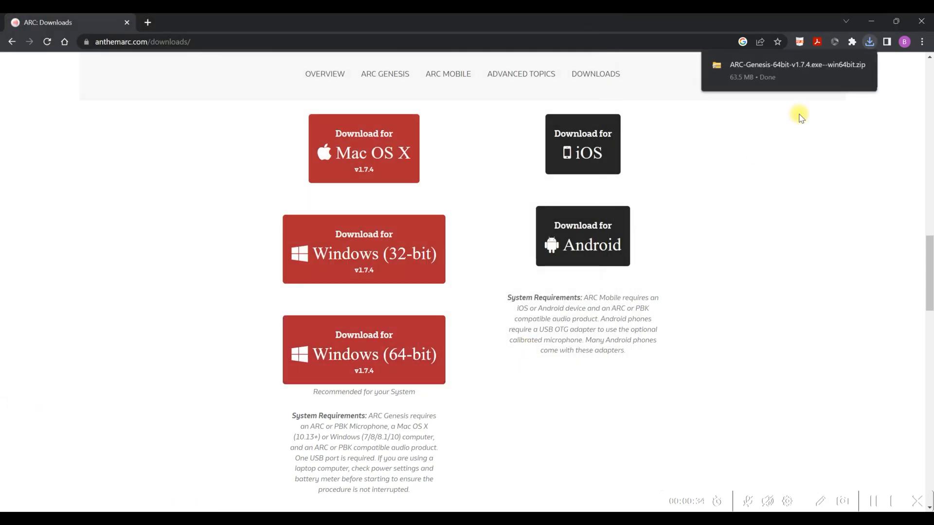
{"action": "mouse_move", "coordinate": [504, 509]}
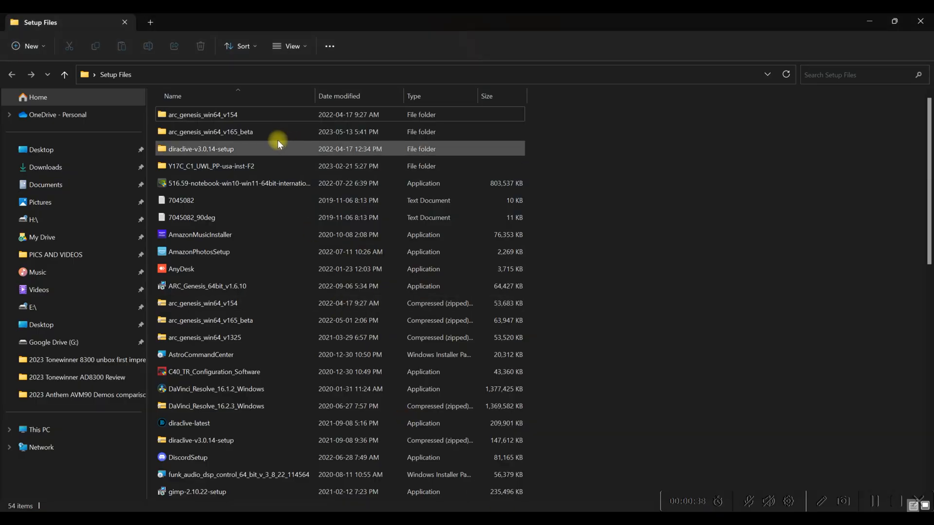
{"action": "left_click", "coordinate": [210, 132]}
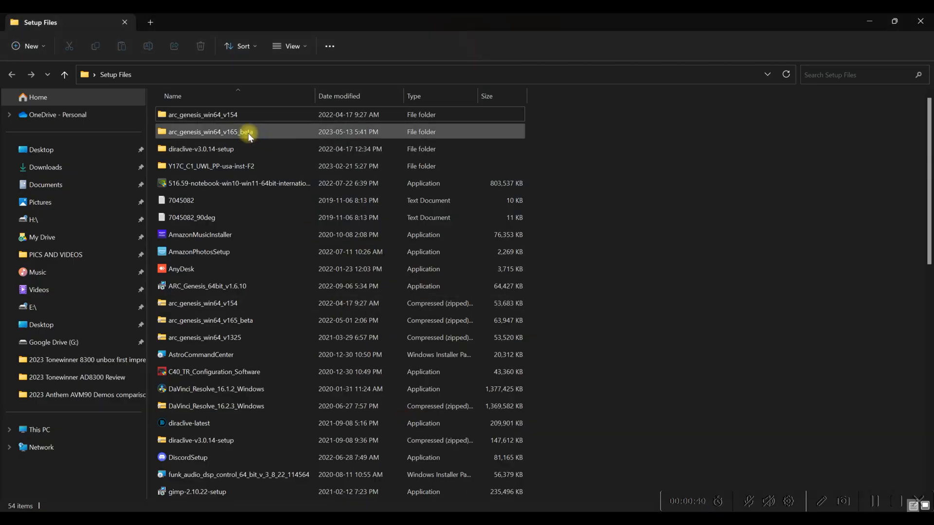
{"action": "double_click", "coordinate": [209, 132]}
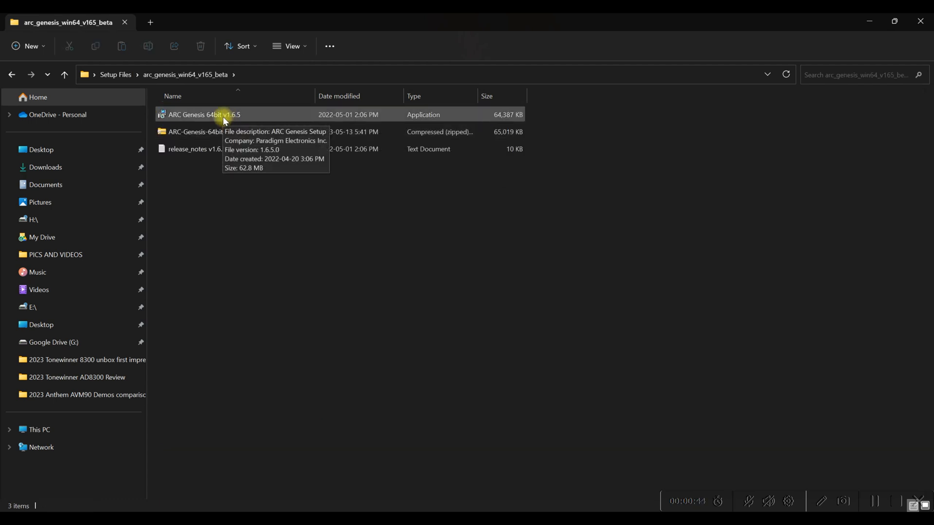
{"action": "left_click", "coordinate": [223, 132]}
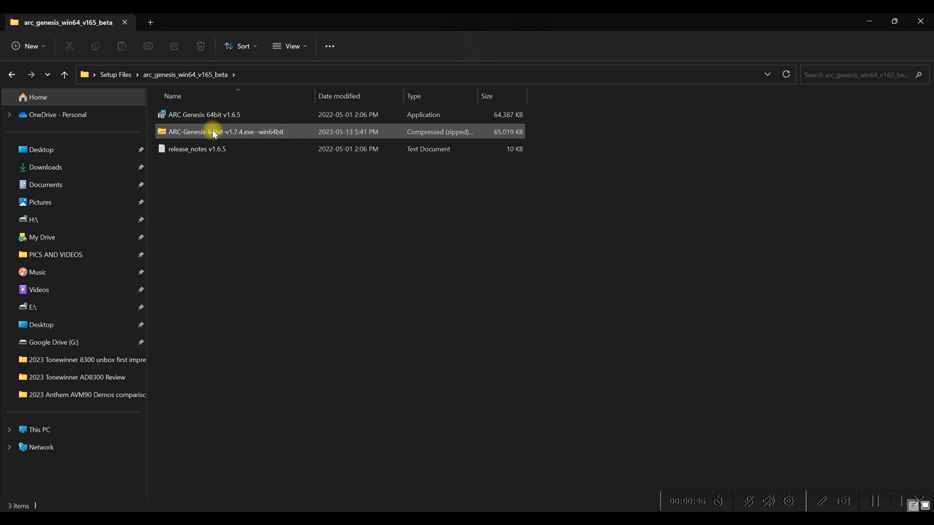
{"action": "double_click", "coordinate": [225, 132]}
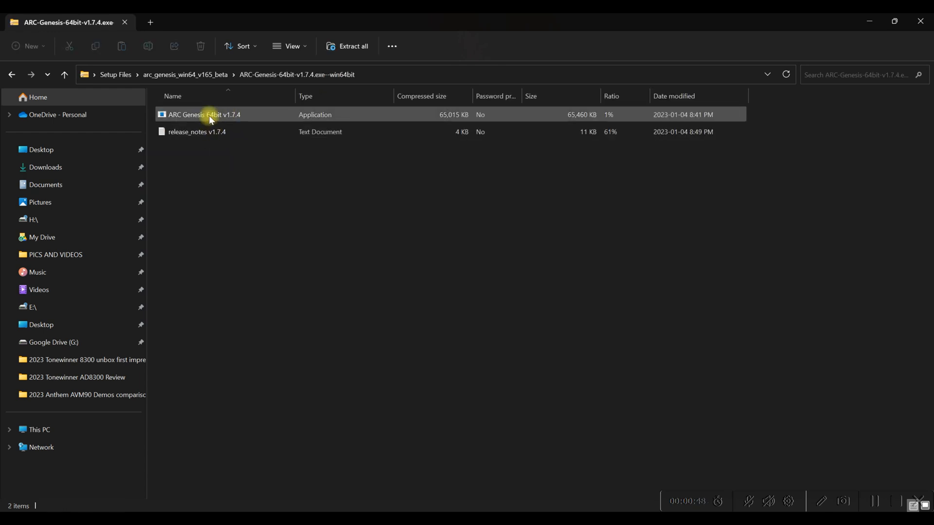
Step: Run ARC Genesis 64bit v1.7.4 setup directly from the archive
{"action": "double_click", "coordinate": [205, 114]}
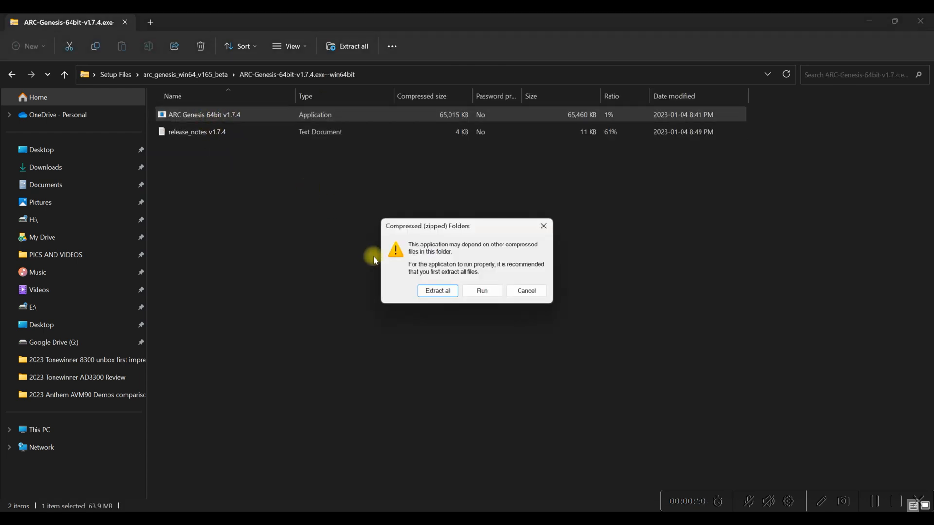
{"action": "left_click", "coordinate": [481, 291]}
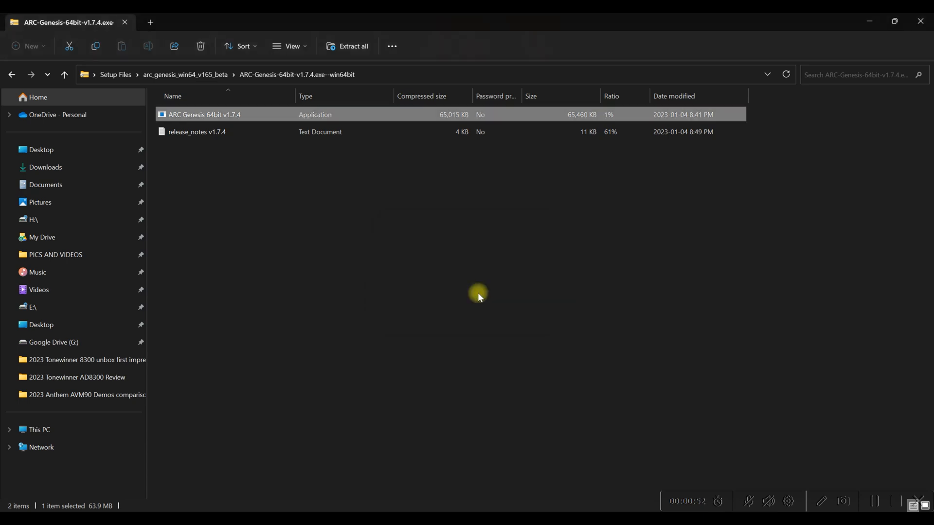
Step: Accept the license and install into the existing default Program Files folder
{"action": "double_click", "coordinate": [204, 114]}
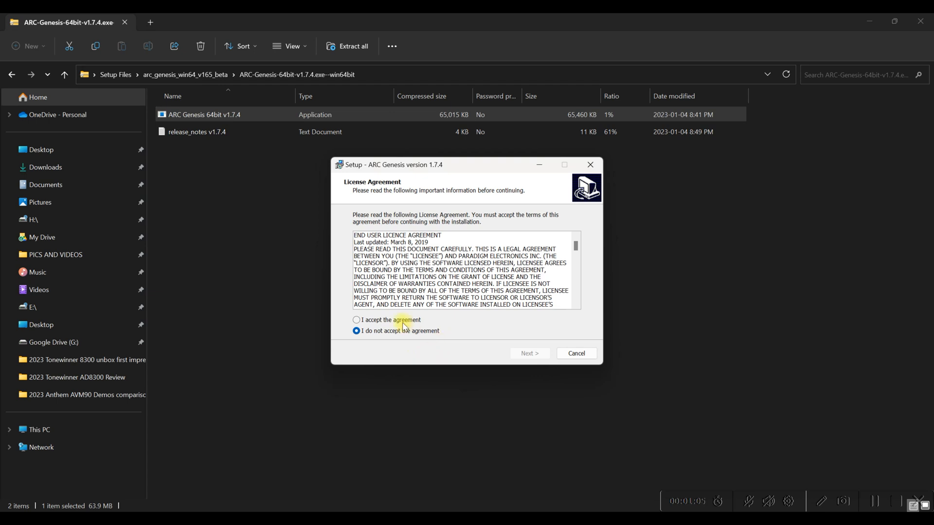
{"action": "left_click", "coordinate": [527, 353]}
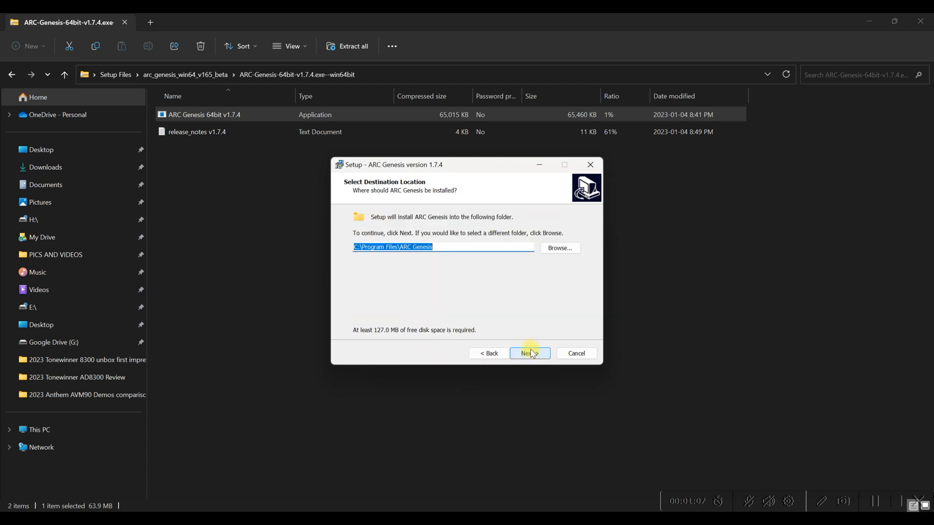
{"action": "left_click", "coordinate": [528, 353]}
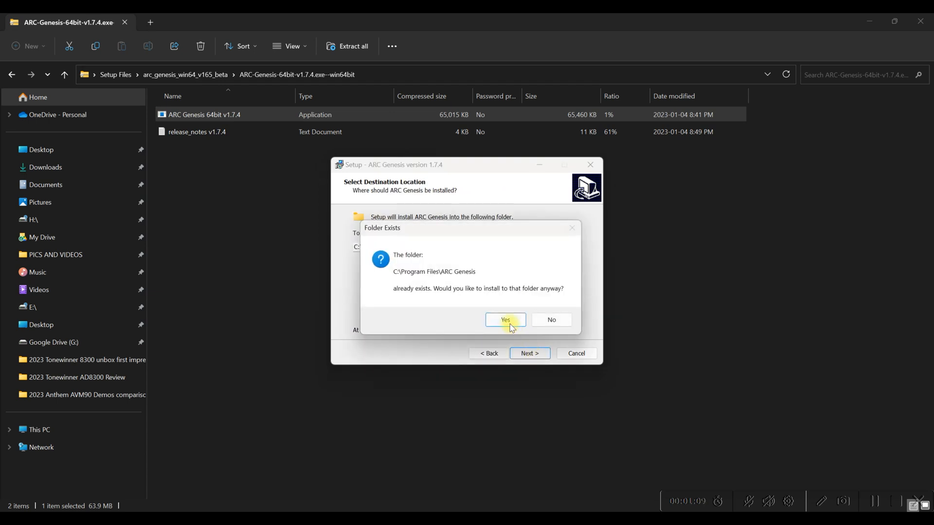
{"action": "left_click", "coordinate": [505, 320]}
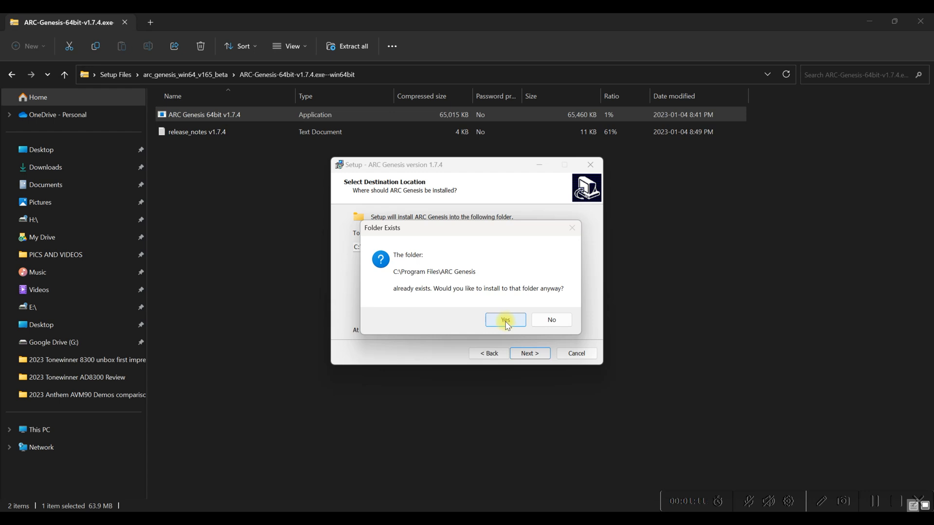
{"action": "left_click", "coordinate": [504, 320]}
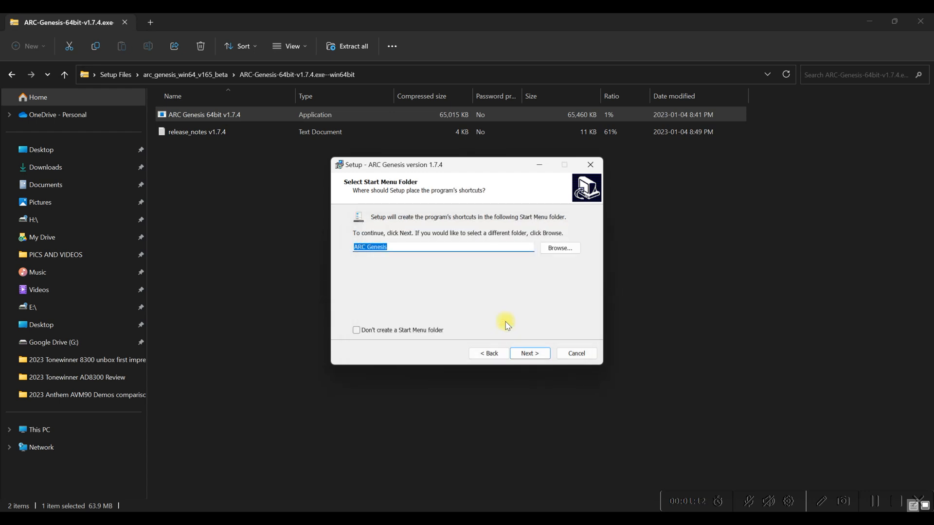
Step: Keep the default Start Menu folder and start the installation
{"action": "left_click", "coordinate": [529, 353]}
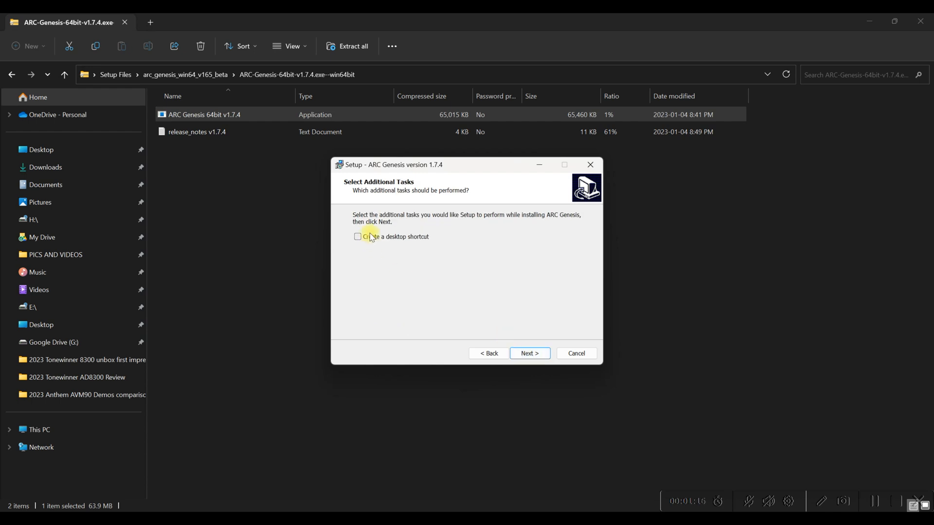
{"action": "left_click", "coordinate": [528, 353]}
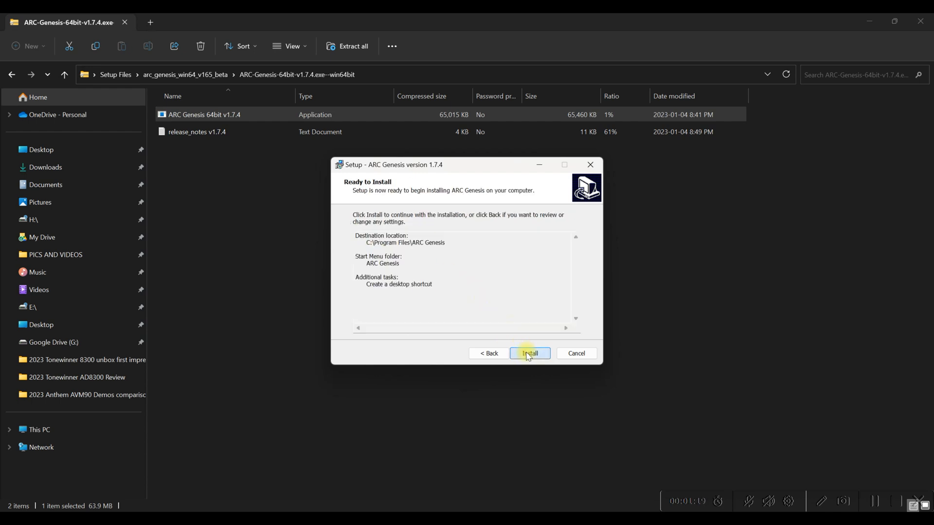
{"action": "left_click", "coordinate": [529, 353]}
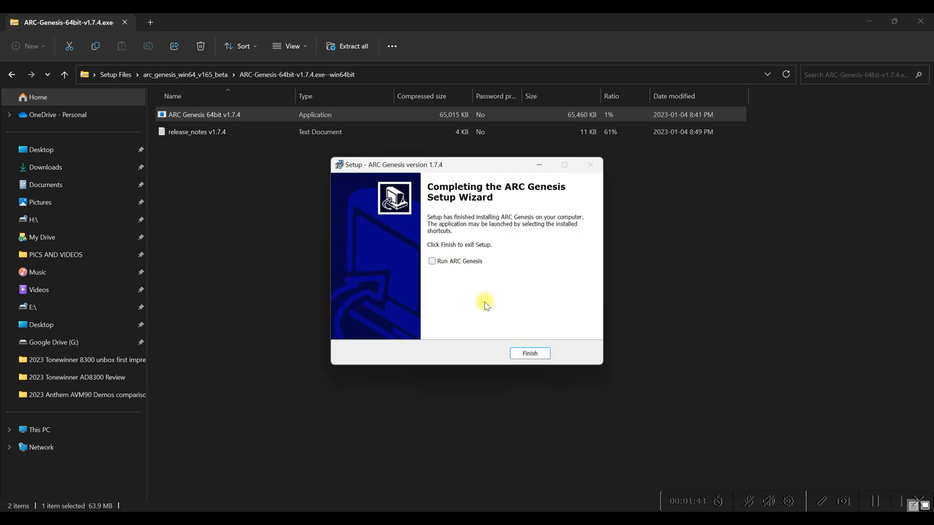
Step: Finish the setup wizard and launch ARC Genesis from its desktop shortcut
{"action": "left_click", "coordinate": [528, 354]}
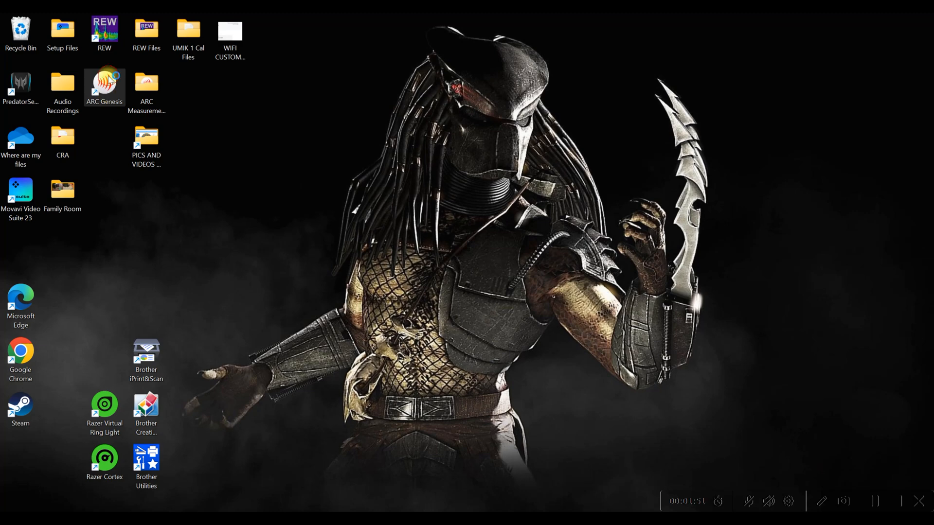
{"action": "double_click", "coordinate": [104, 88]}
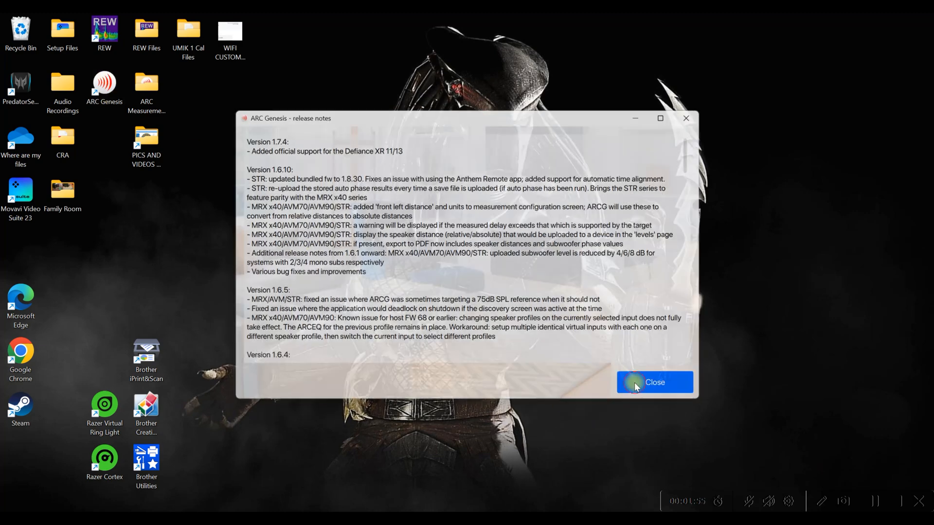
Step: Close the ARC Genesis release notes window
{"action": "left_click", "coordinate": [654, 382]}
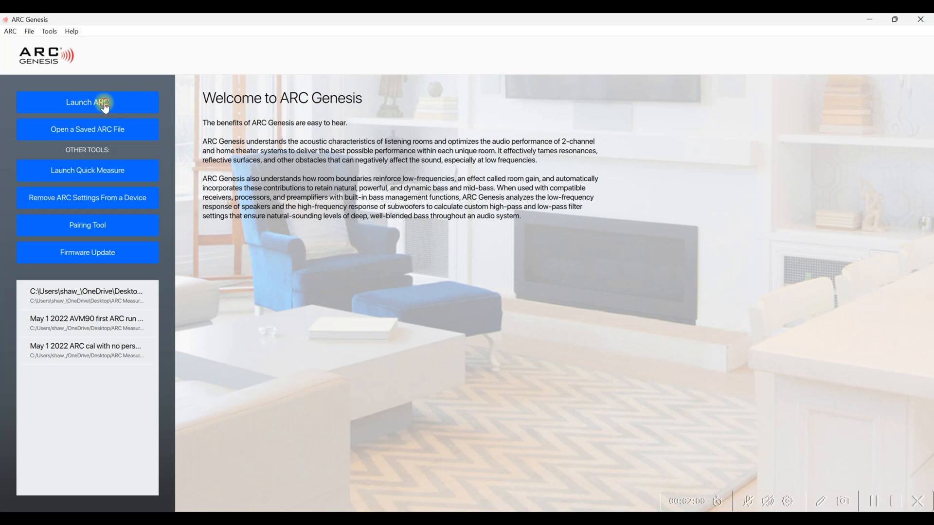
Step: Launch ARC with the Defiance XR13 and keep 5 measurement positions
{"action": "left_click", "coordinate": [87, 102]}
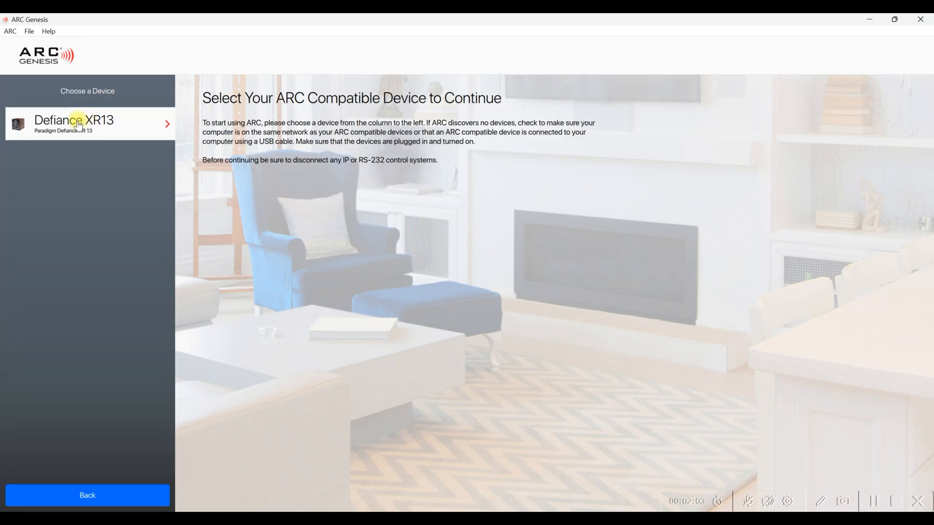
{"action": "left_click", "coordinate": [87, 124]}
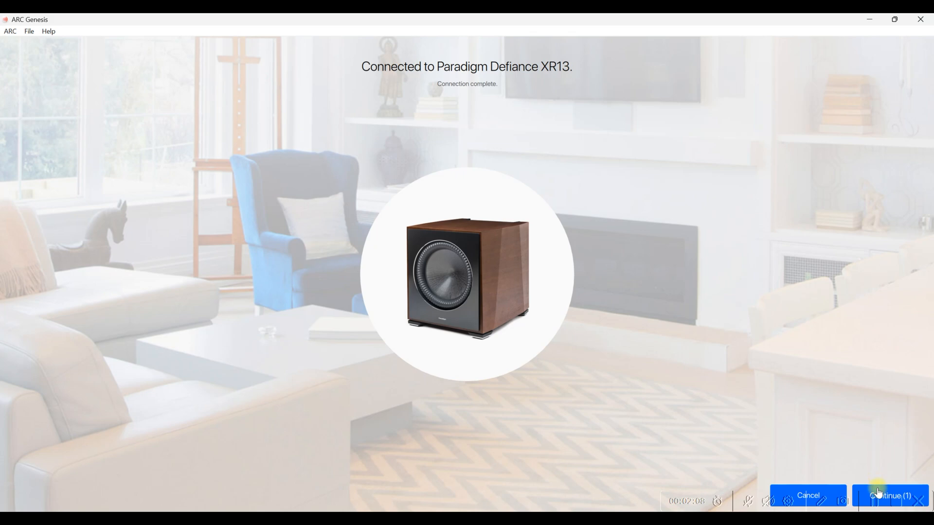
{"action": "left_click", "coordinate": [887, 495]}
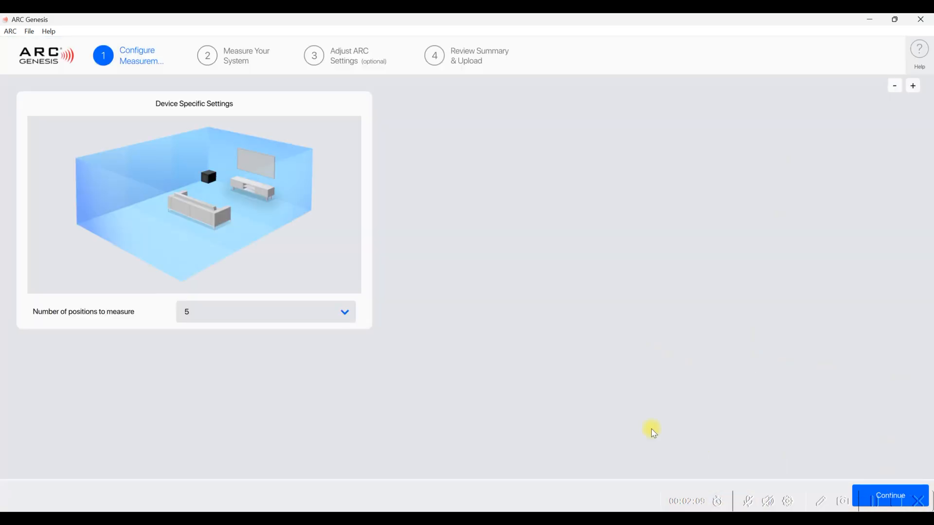
{"action": "mouse_move", "coordinate": [393, 354]}
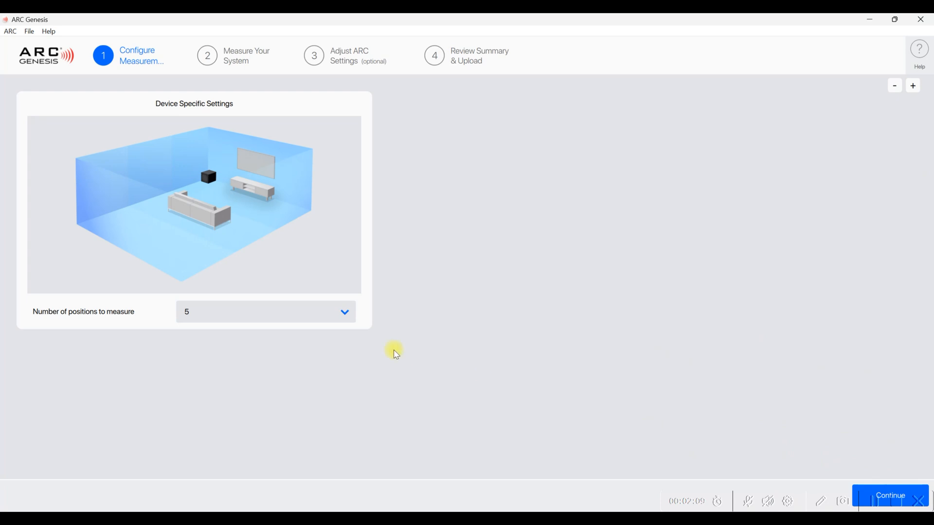
{"action": "mouse_move", "coordinate": [298, 310]}
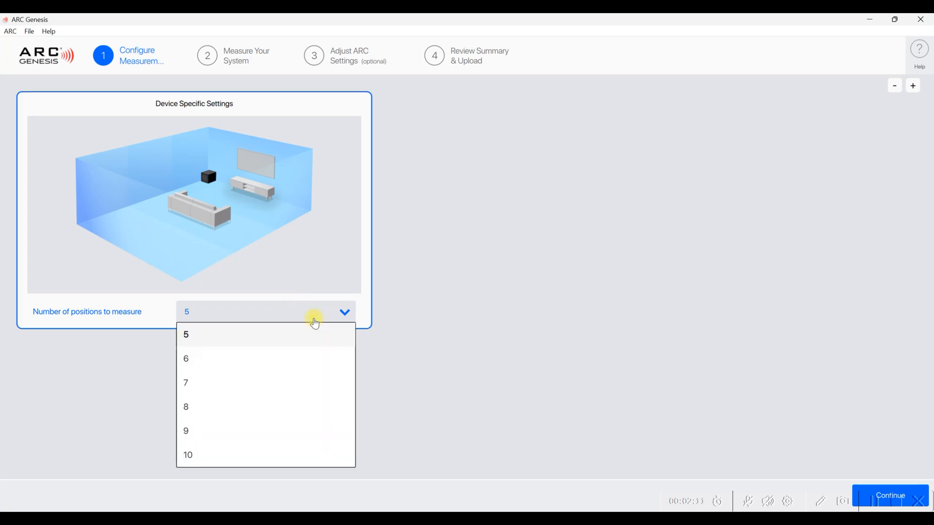
{"action": "mouse_move", "coordinate": [287, 340]}
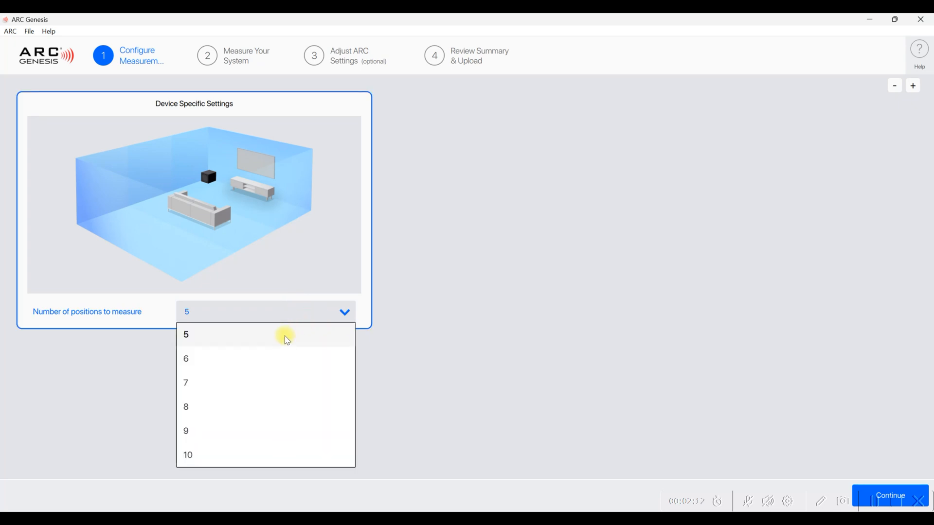
{"action": "left_click", "coordinate": [186, 334]}
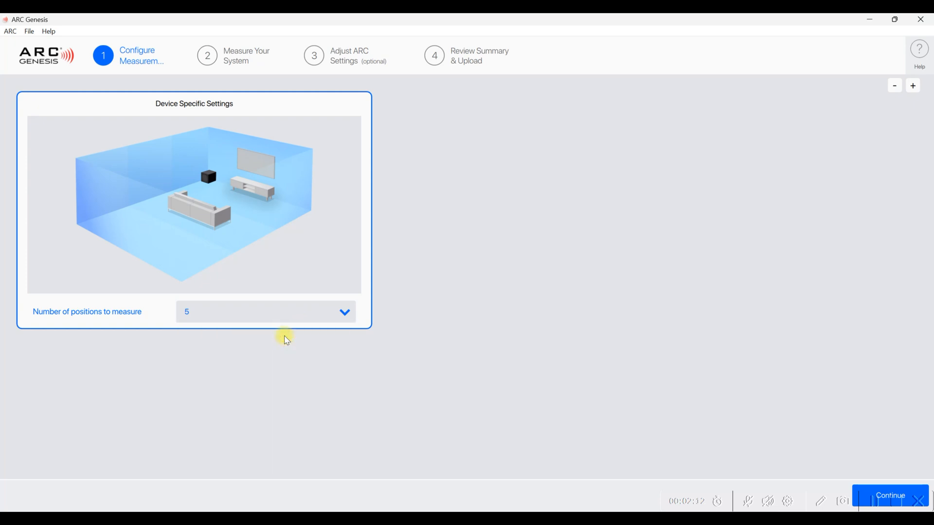
{"action": "mouse_move", "coordinate": [810, 417]}
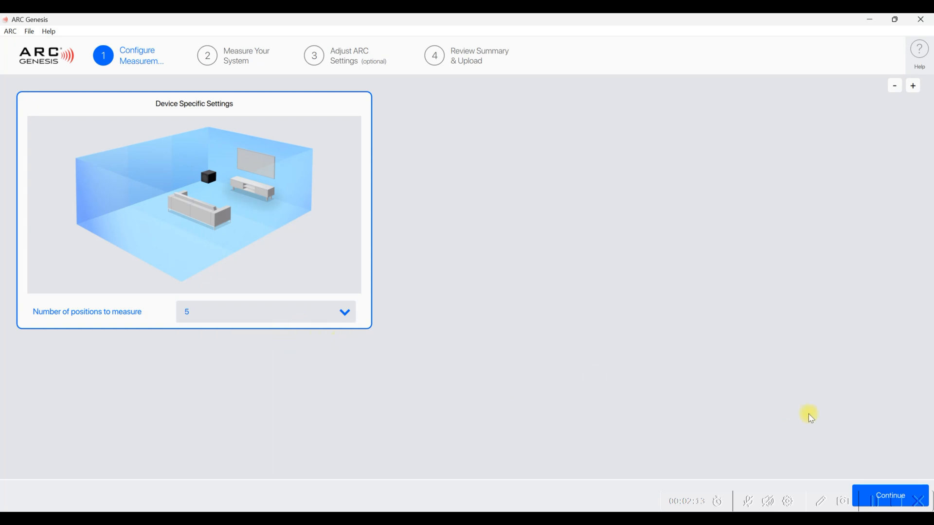
{"action": "mouse_move", "coordinate": [846, 457]}
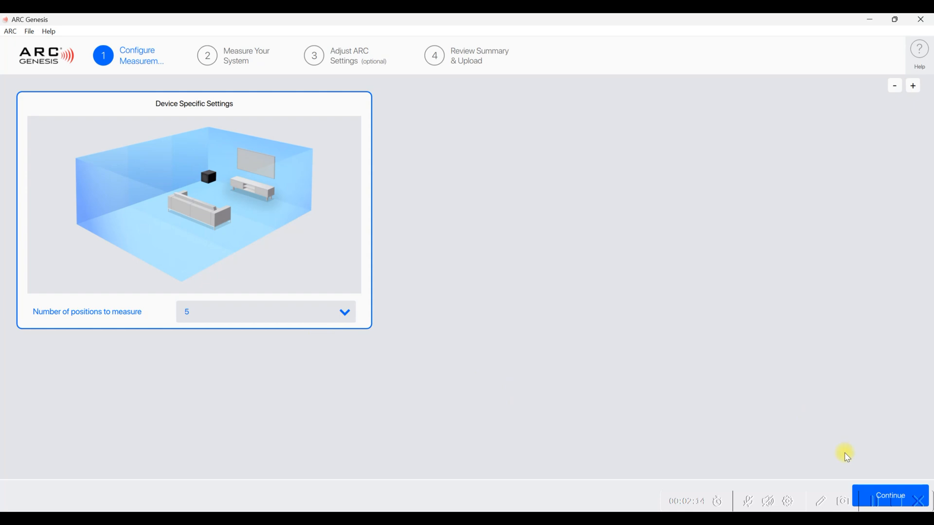
{"action": "mouse_move", "coordinate": [865, 489]}
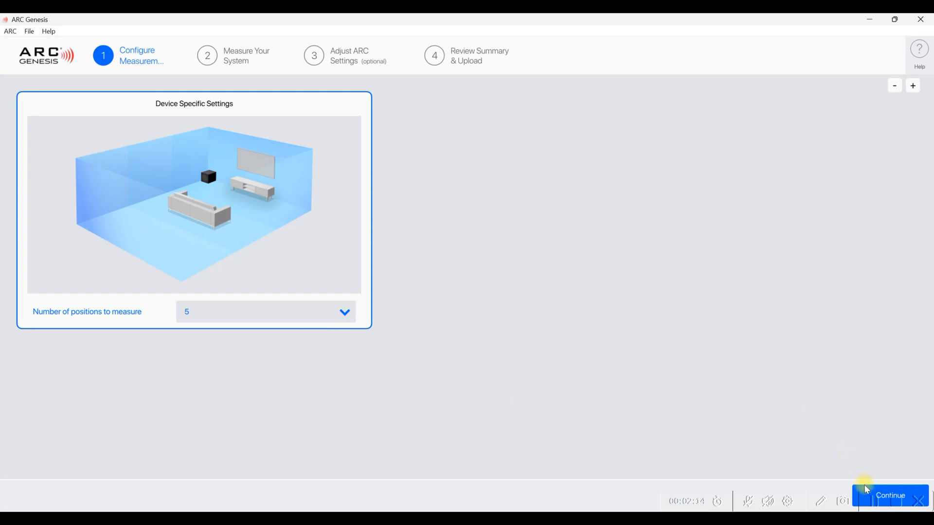
{"action": "left_click", "coordinate": [890, 495]}
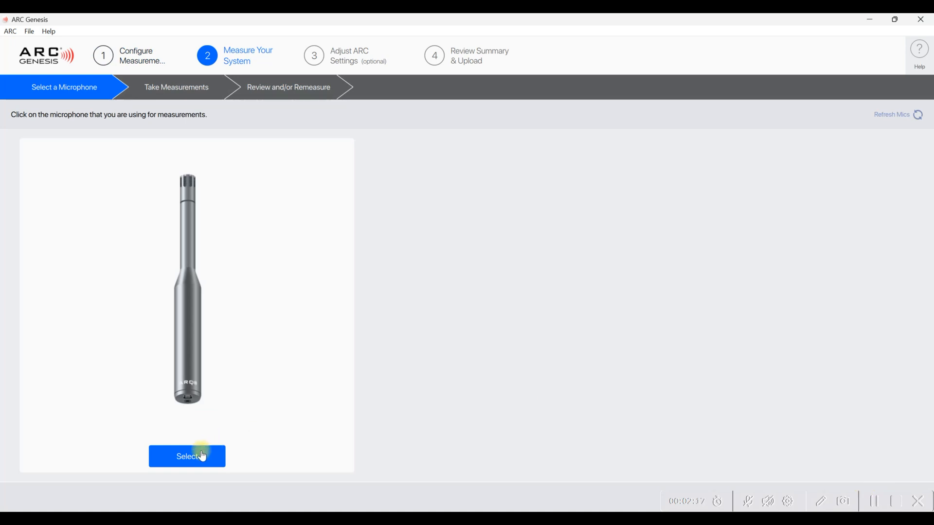
{"action": "left_click", "coordinate": [186, 456]}
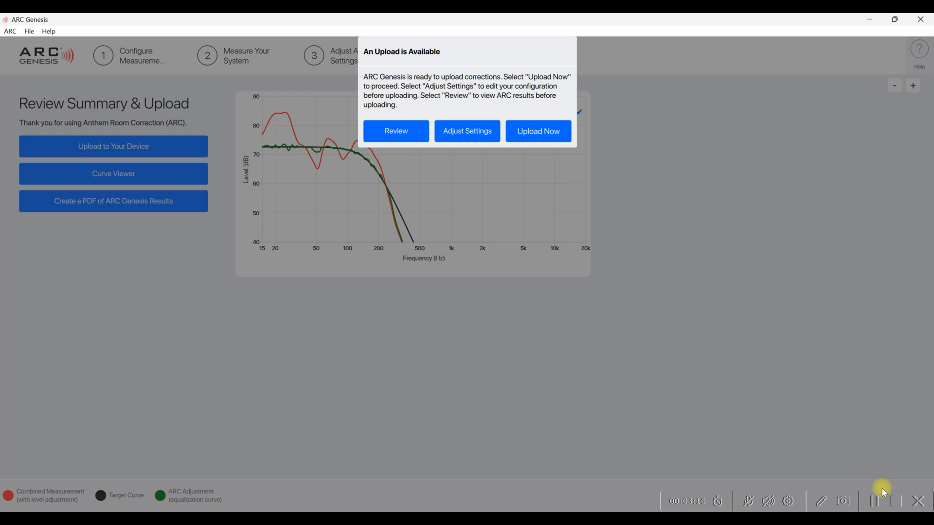
{"action": "mouse_move", "coordinate": [581, 272]}
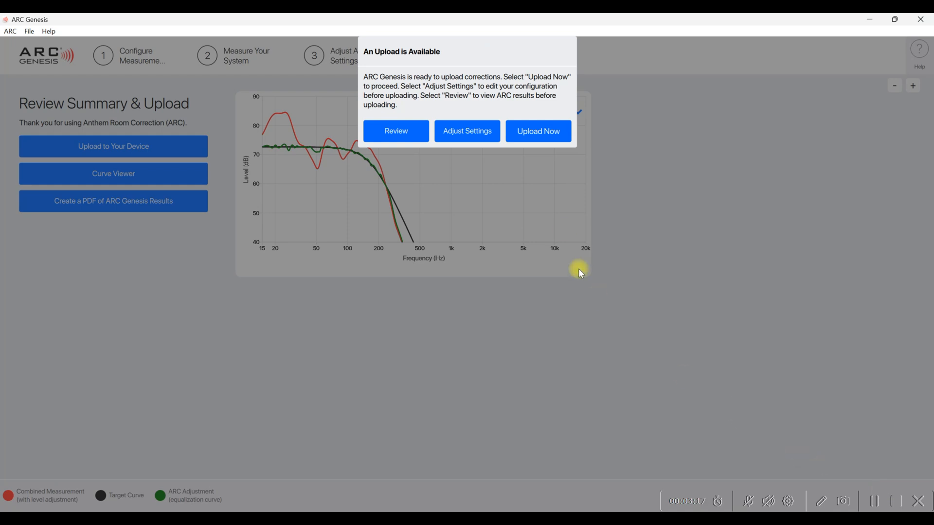
{"action": "mouse_move", "coordinate": [513, 159]}
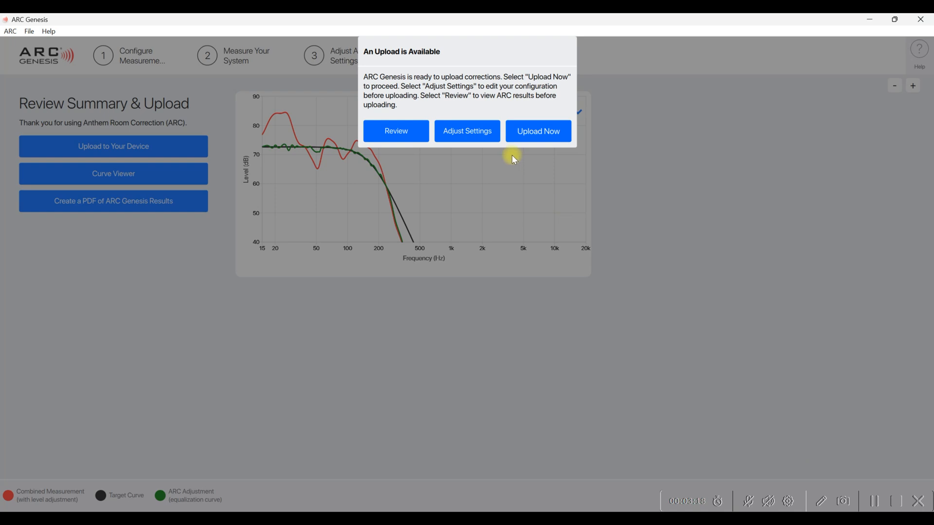
{"action": "mouse_move", "coordinate": [467, 131]}
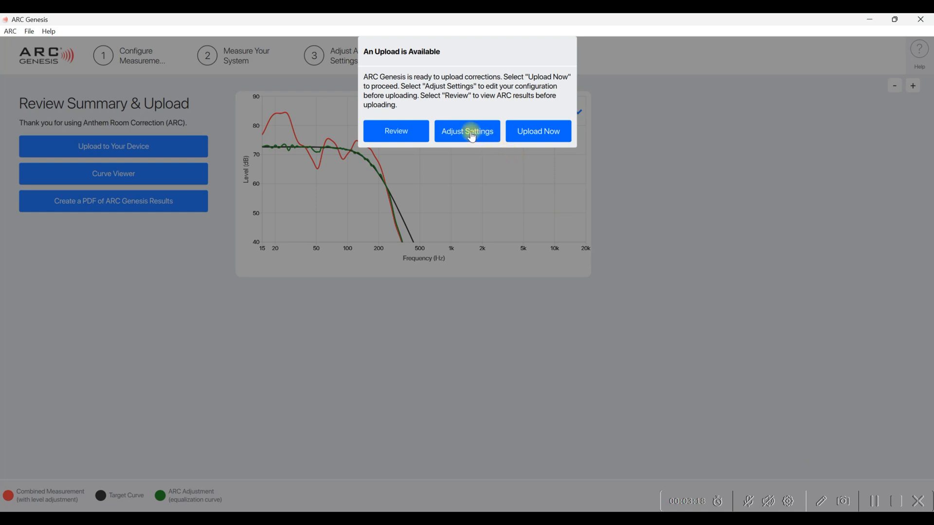
{"action": "mouse_move", "coordinate": [468, 131]}
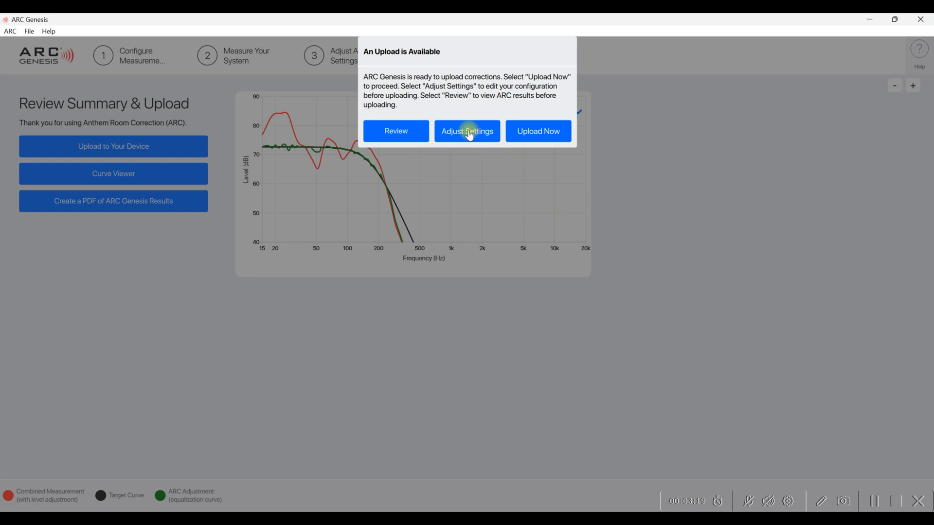
Step: Choose Adjust Settings instead of uploading from the upload prompt
{"action": "left_click", "coordinate": [466, 131]}
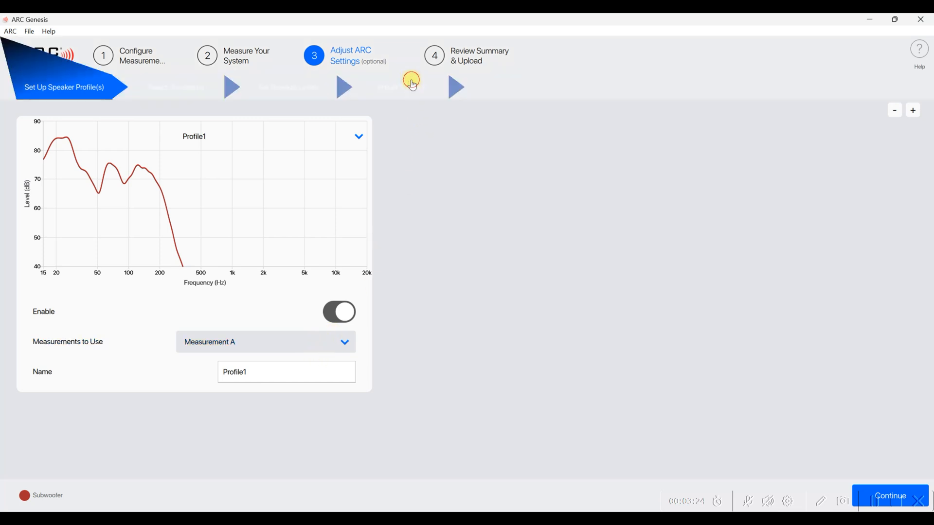
{"action": "left_click", "coordinate": [411, 87]}
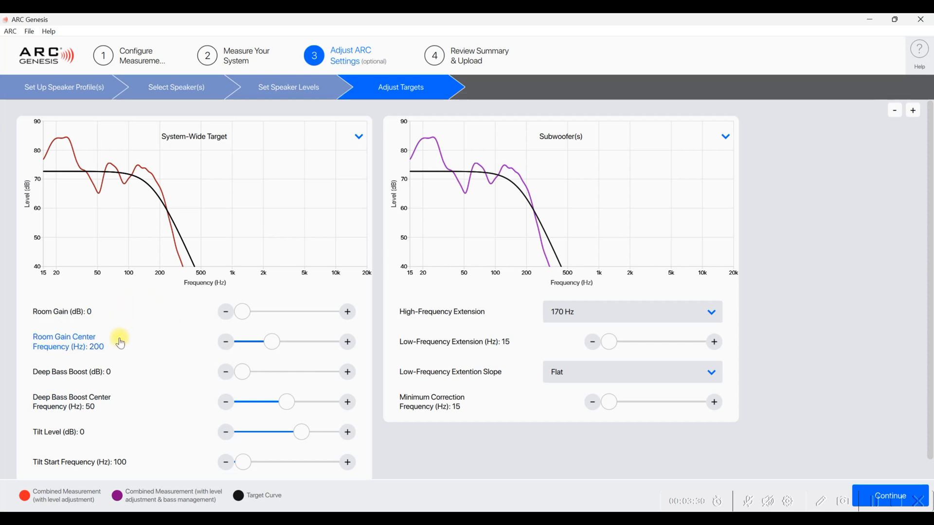
{"action": "mouse_move", "coordinate": [109, 375]}
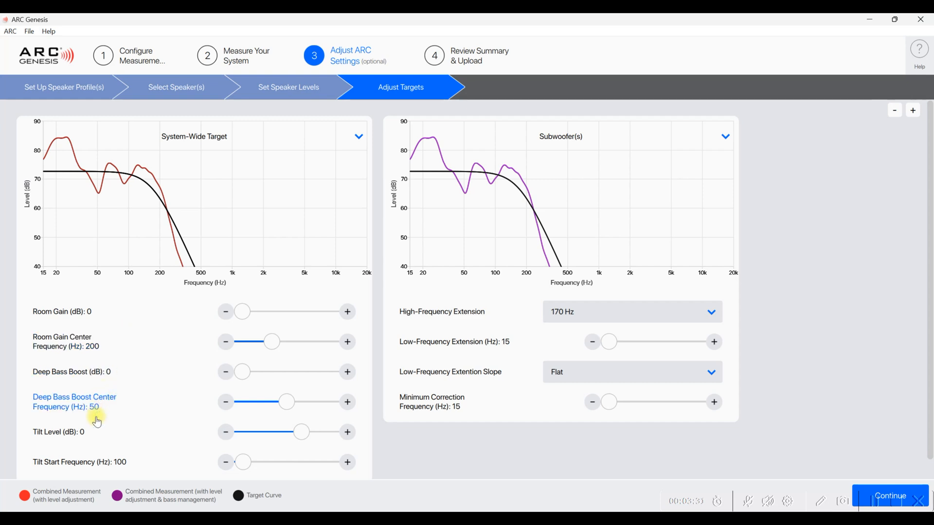
{"action": "mouse_move", "coordinate": [95, 466]}
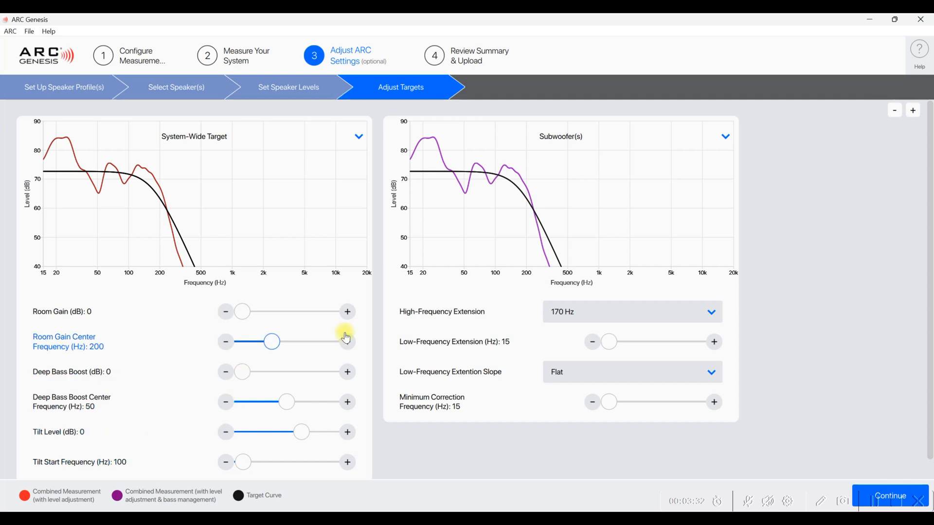
{"action": "mouse_move", "coordinate": [443, 264]}
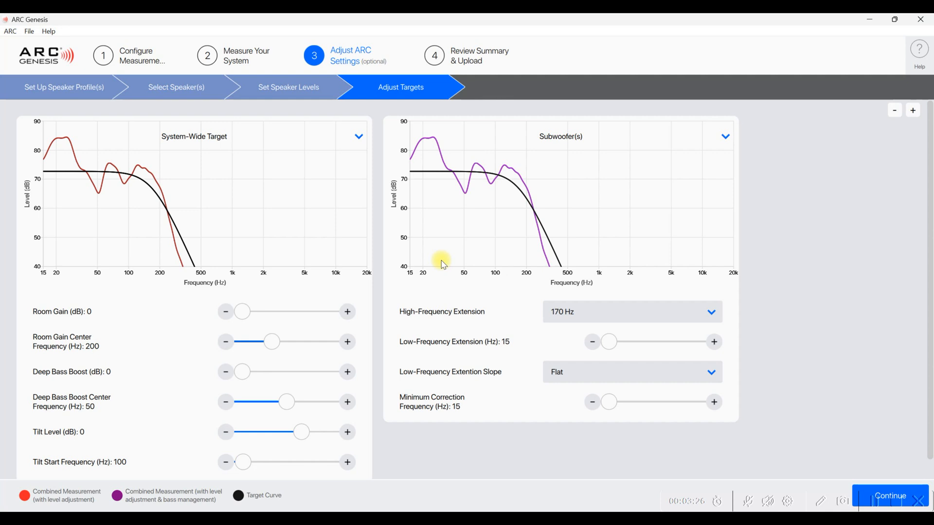
{"action": "mouse_move", "coordinate": [469, 297]}
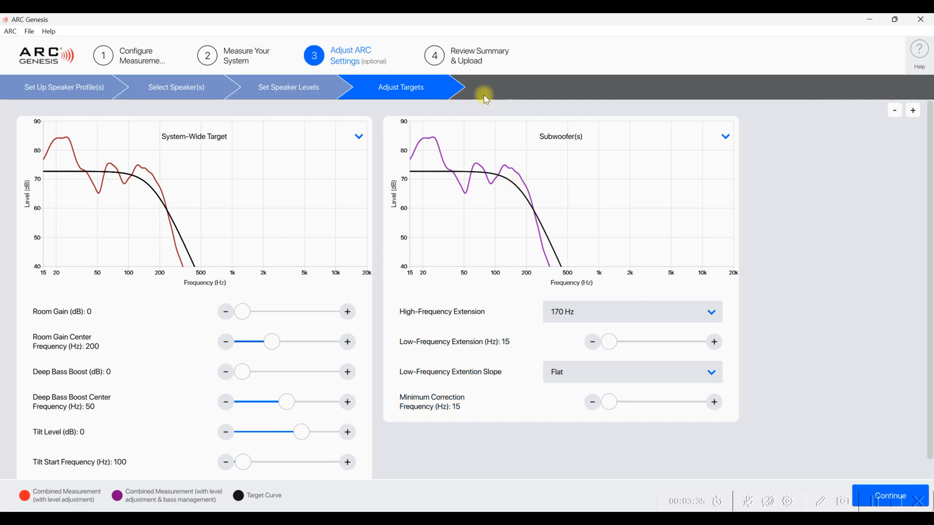
{"action": "mouse_move", "coordinate": [472, 64]}
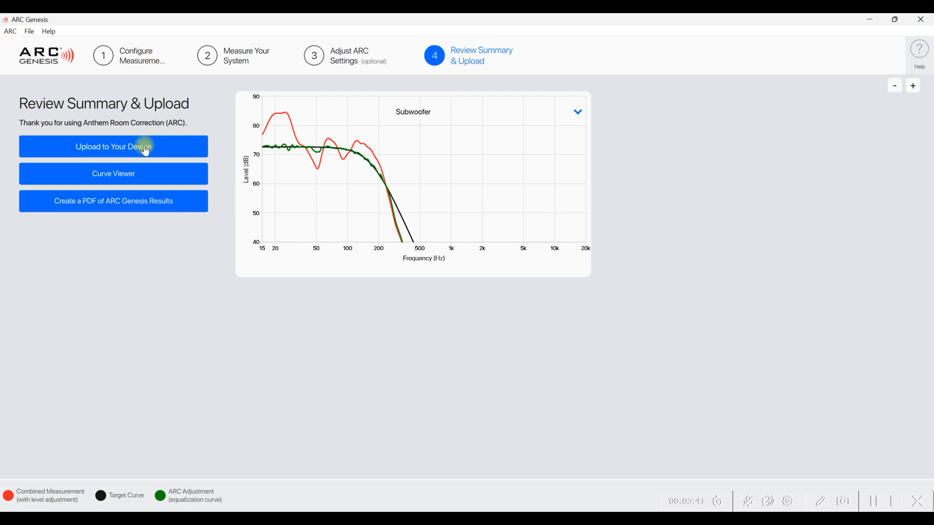
Step: Upload the corrections to the subwoofer and dismiss the Upload complete message
{"action": "left_click", "coordinate": [112, 146]}
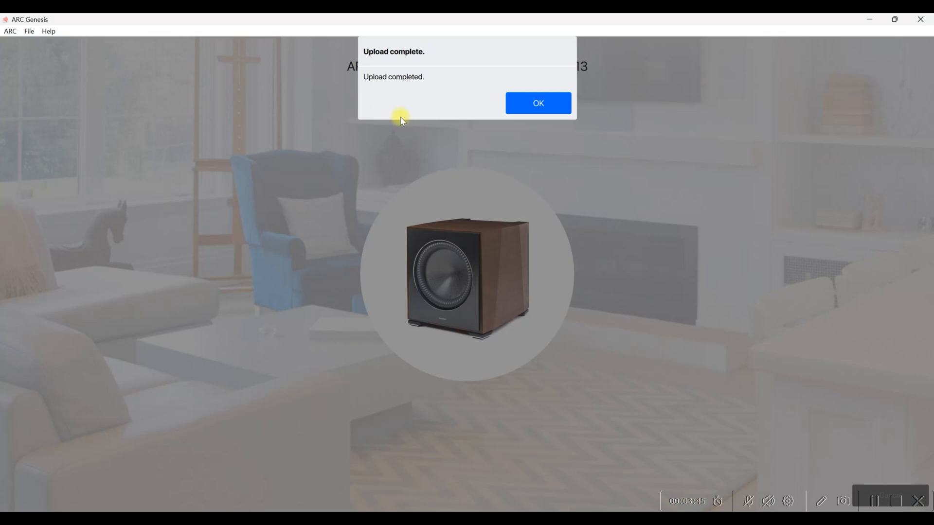
{"action": "left_click", "coordinate": [537, 103]}
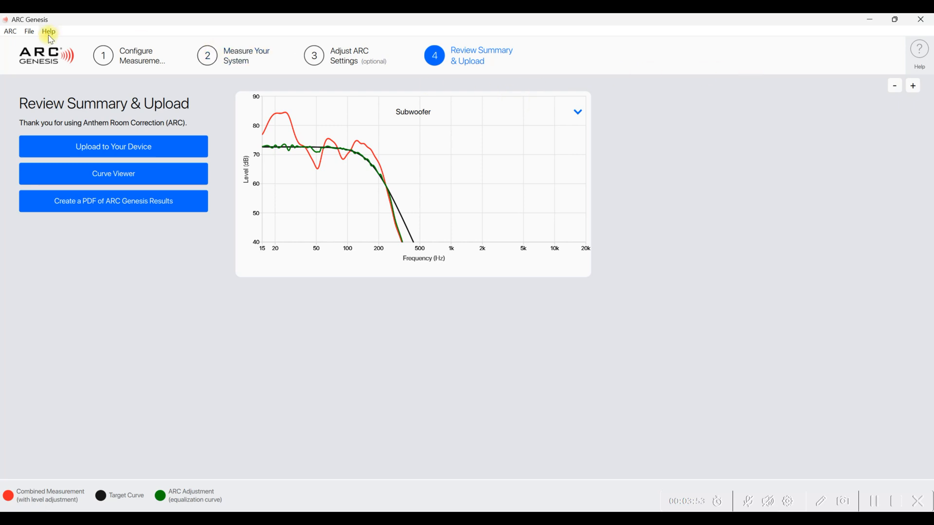
{"action": "mouse_move", "coordinate": [43, 58]}
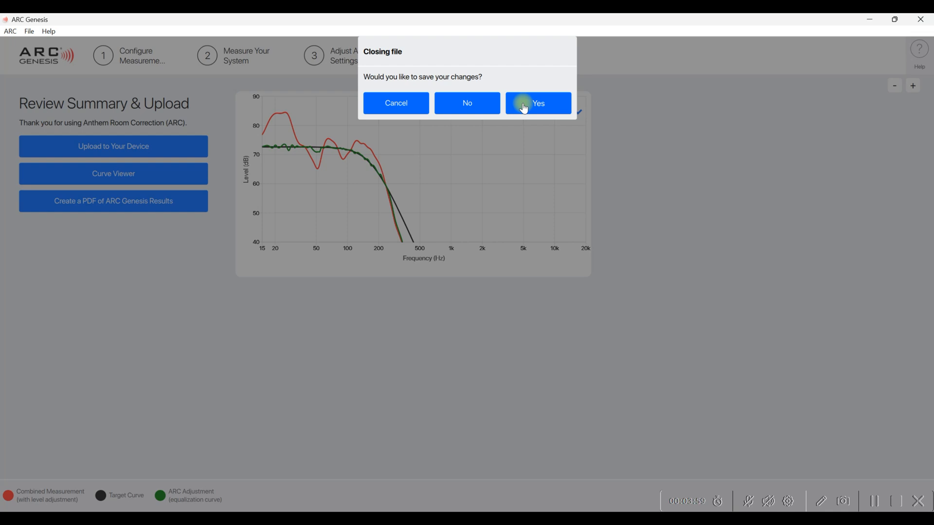
Step: Save changes on closing as 'Test for video' in ARC Measurements
{"action": "left_click", "coordinate": [537, 103]}
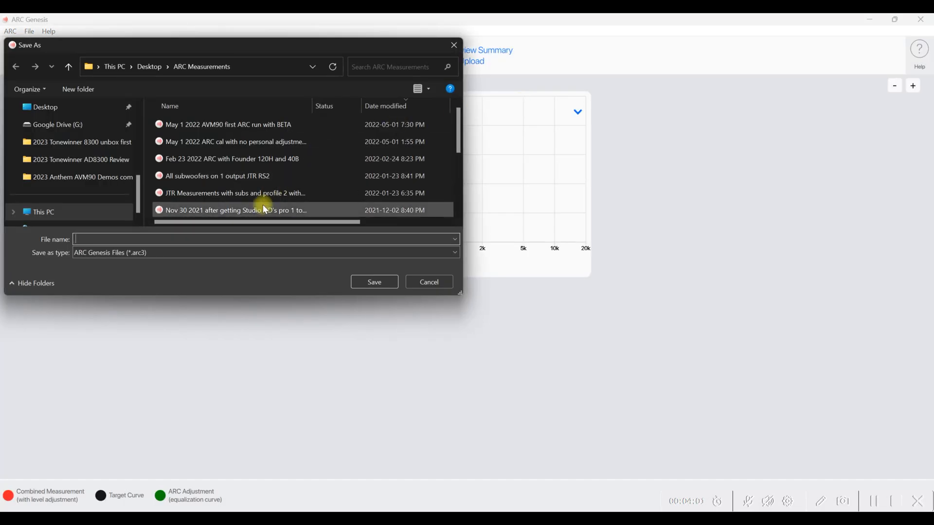
{"action": "type", "text": "T"}
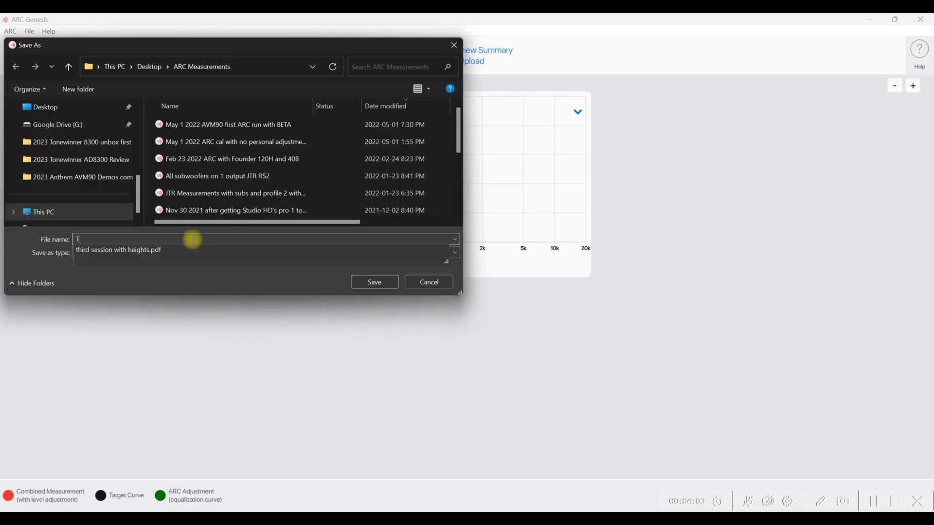
{"action": "type", "text": "Test for video"}
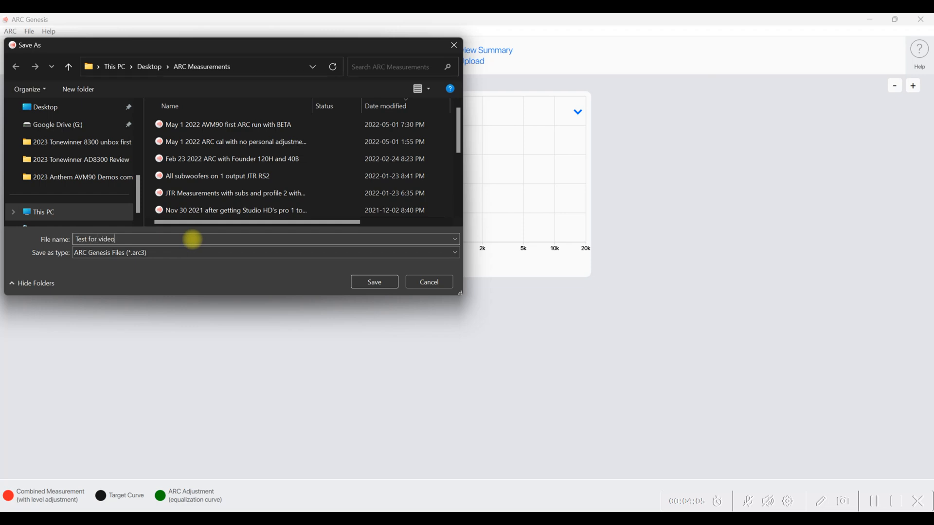
{"action": "left_click", "coordinate": [374, 281]}
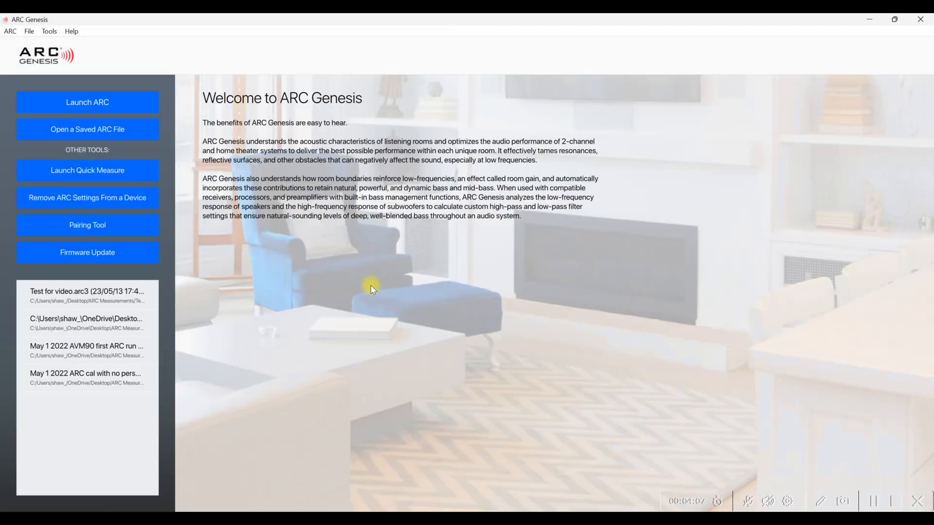
{"action": "mouse_move", "coordinate": [138, 97]}
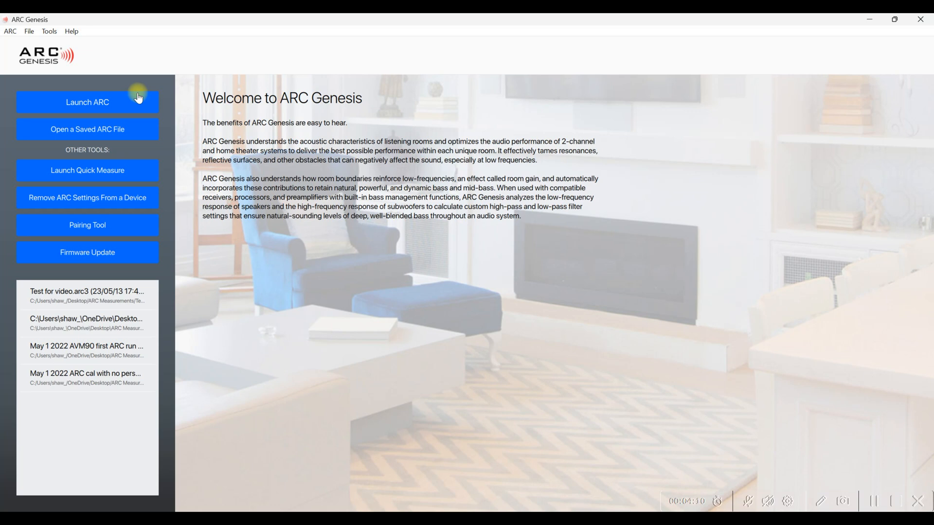
{"action": "mouse_move", "coordinate": [106, 202]}
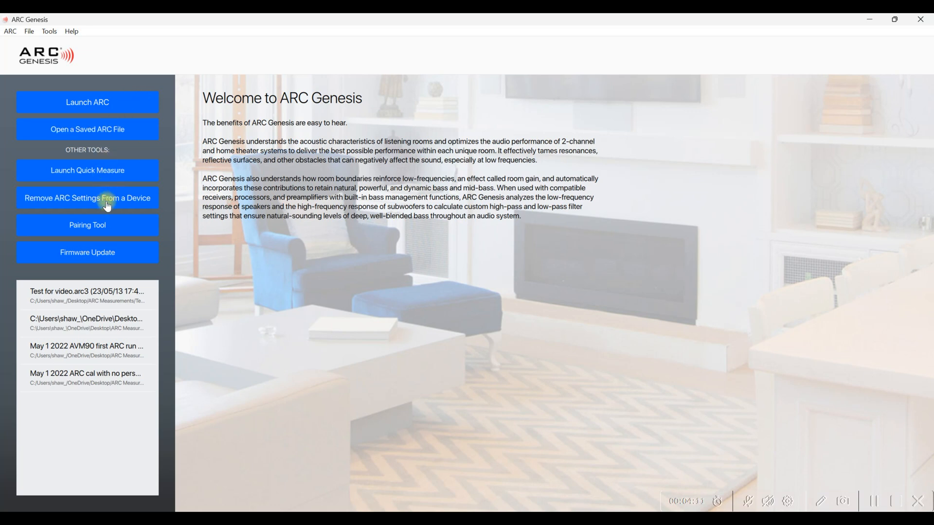
Step: Select the Defiance XR13, confirm the warning, and wipe its ARC settings back to the welcome screen
{"action": "left_click", "coordinate": [87, 198]}
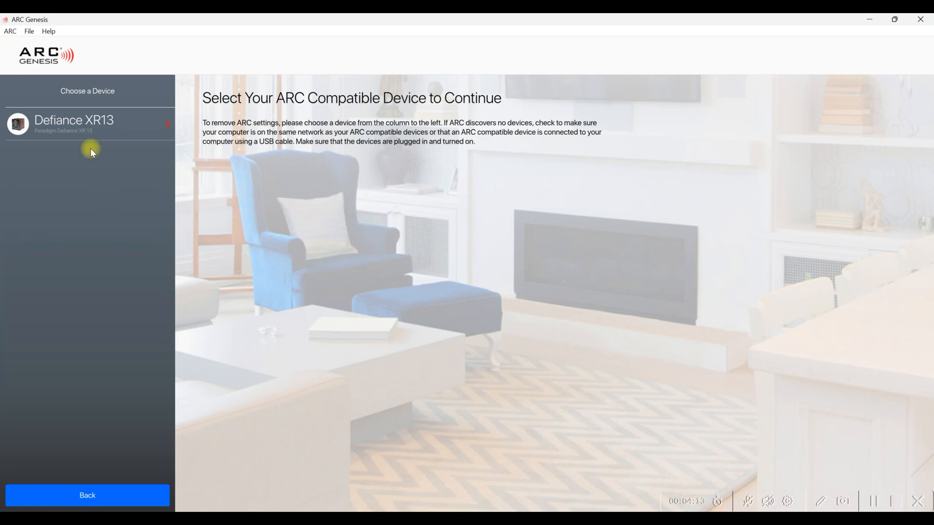
{"action": "left_click", "coordinate": [74, 123]}
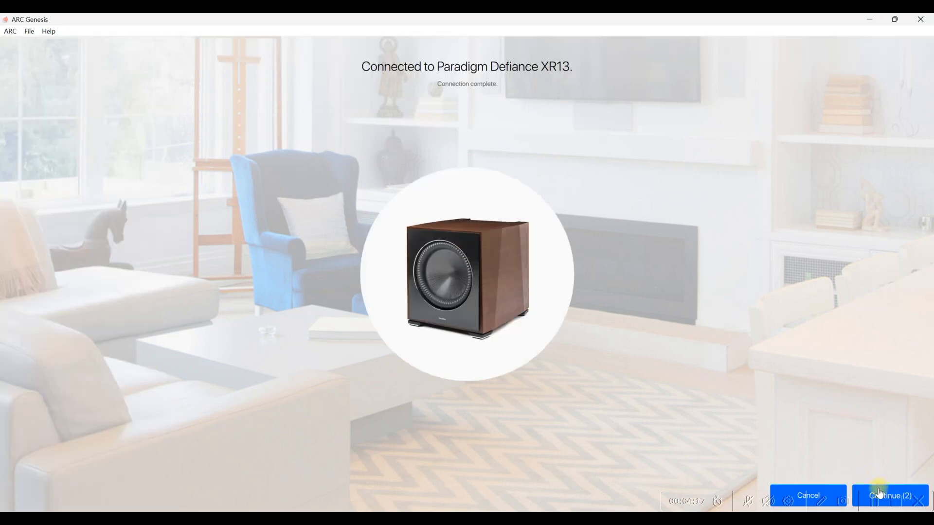
{"action": "left_click", "coordinate": [891, 495]}
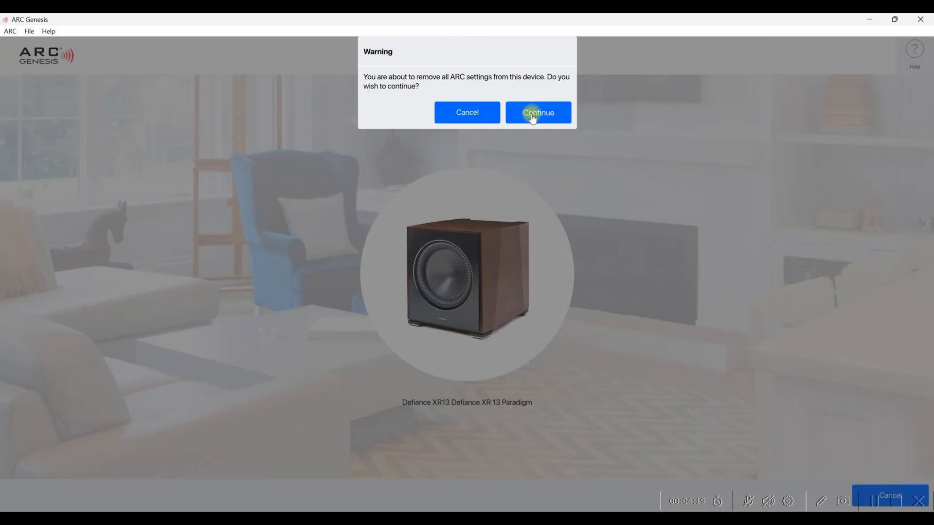
{"action": "left_click", "coordinate": [536, 113]}
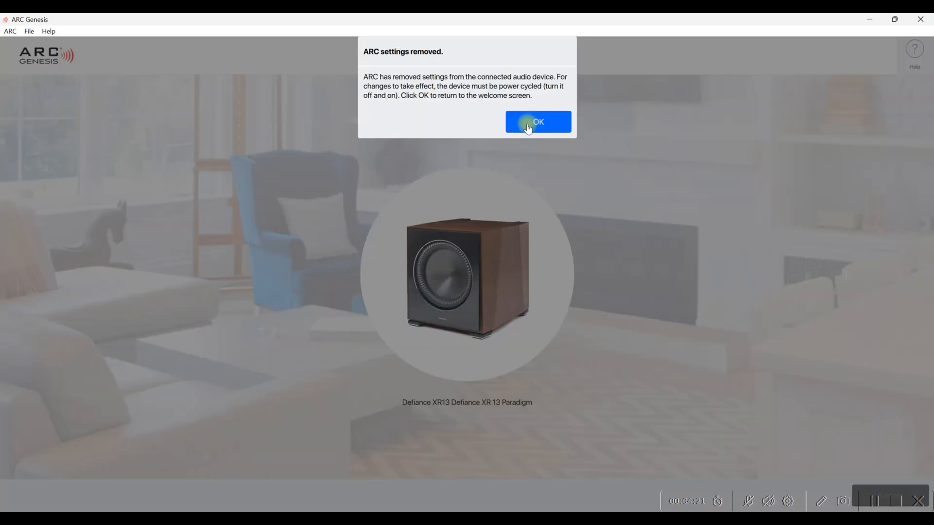
{"action": "left_click", "coordinate": [536, 122]}
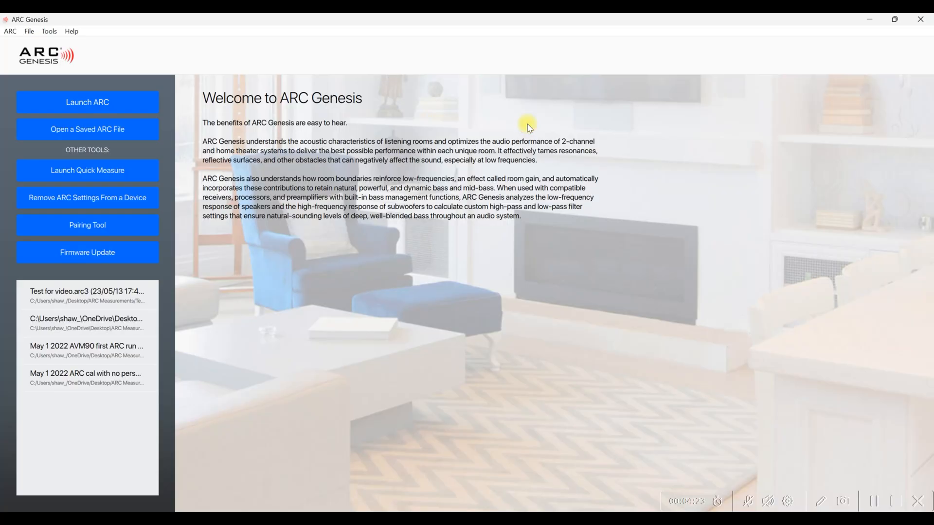
{"action": "mouse_move", "coordinate": [870, 18]}
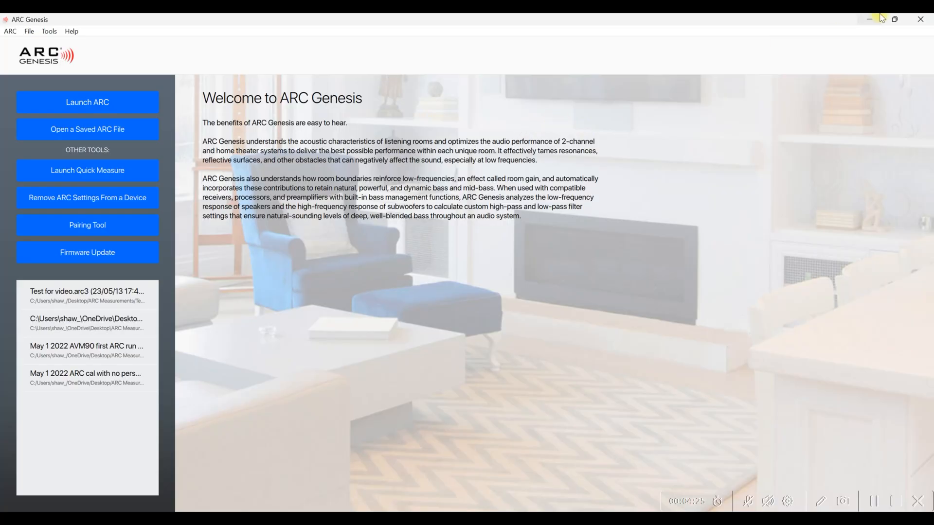